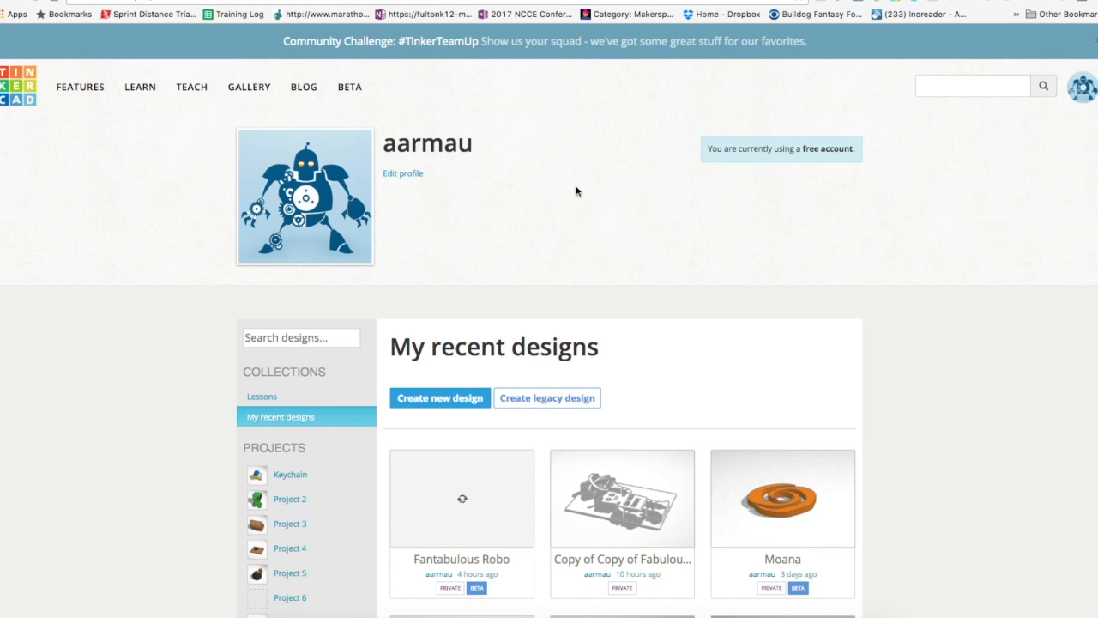
# - Change the Fantabulous Robo design's visibility from Private to Public and save it
pyautogui.scroll(-3)
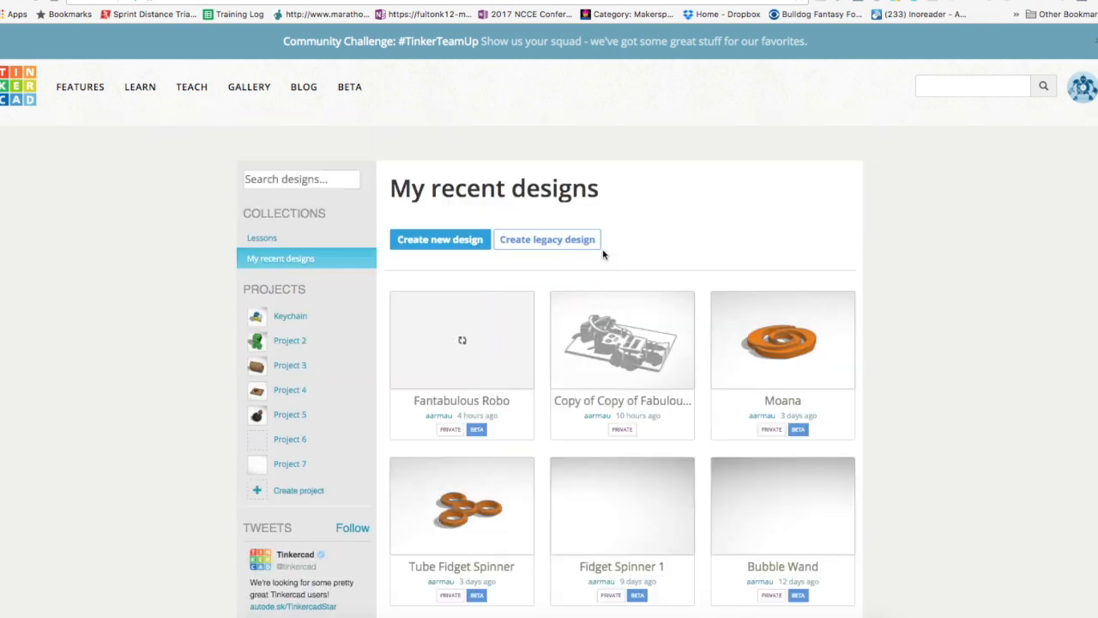
pyautogui.scroll(-3)
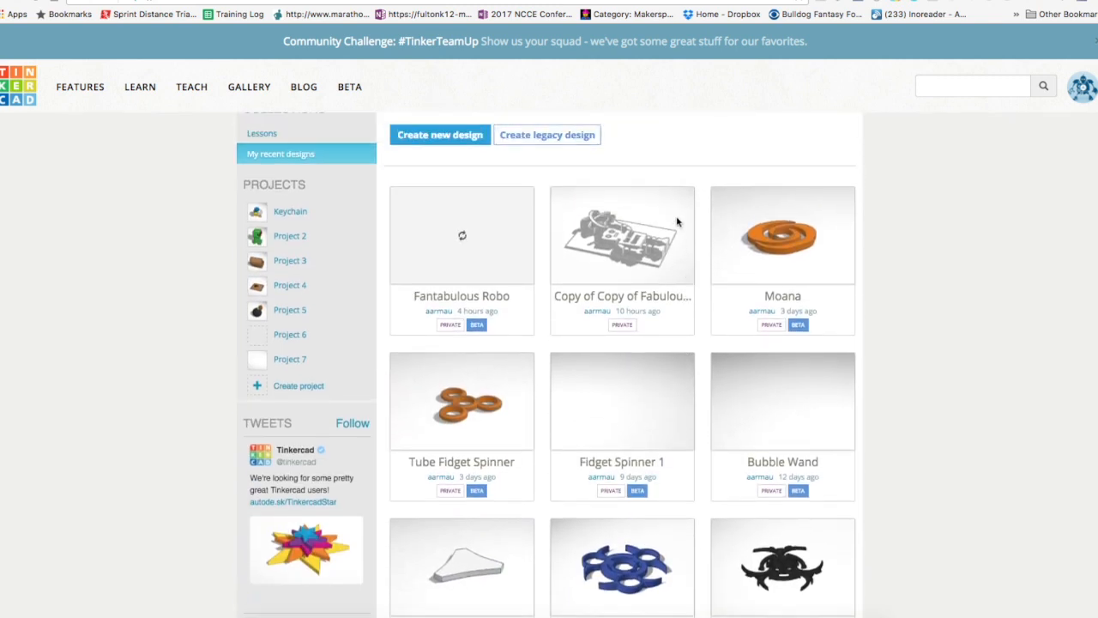
pyautogui.moveTo(478, 201)
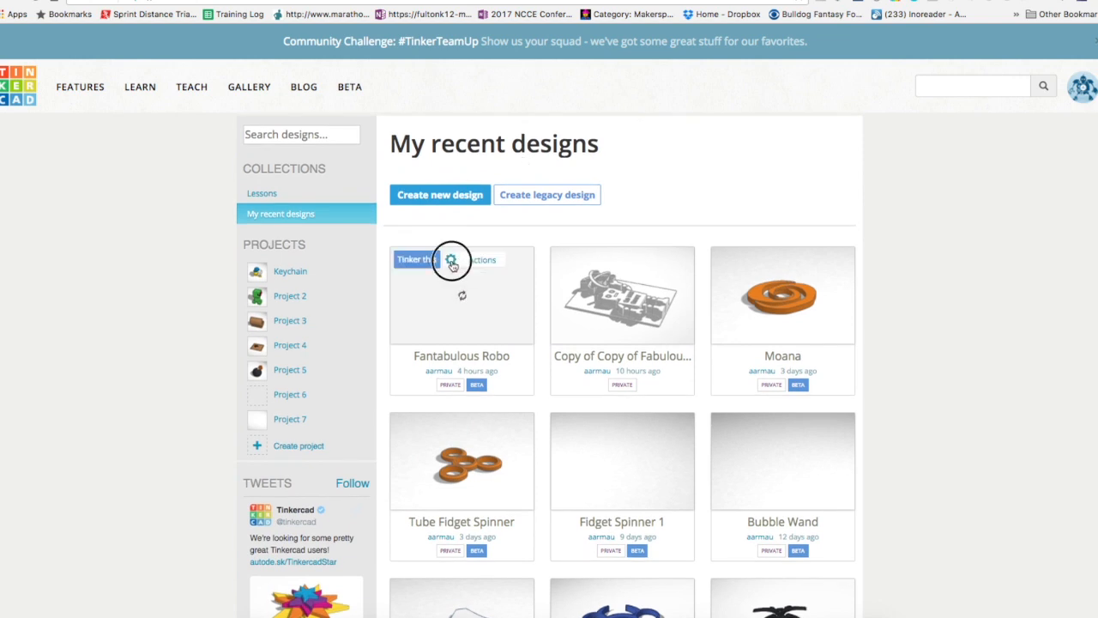
pyautogui.click(452, 260)
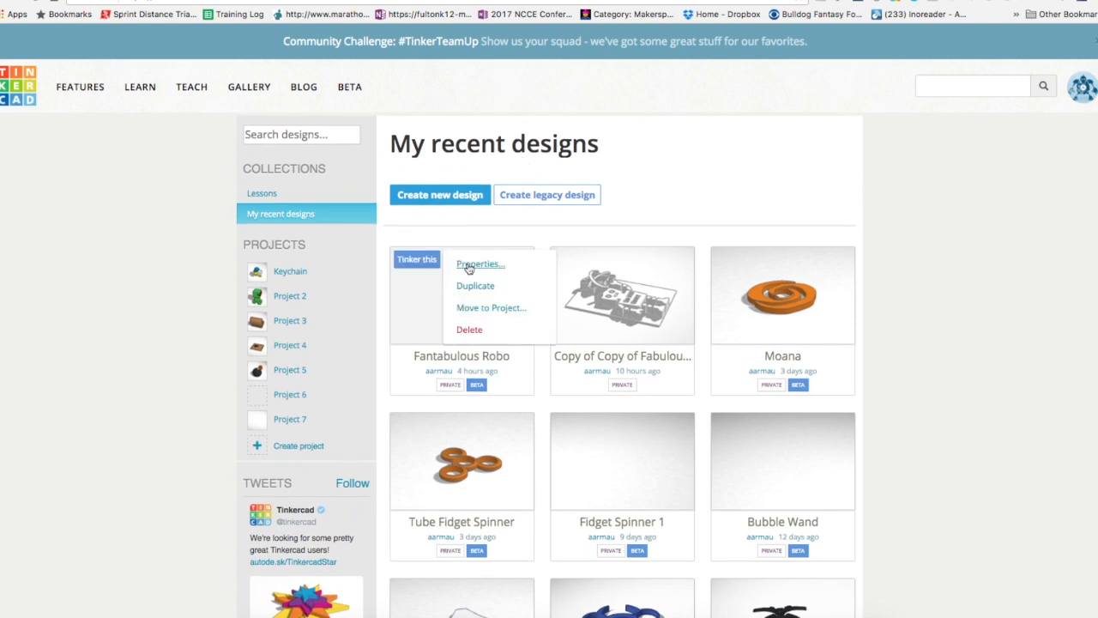
pyautogui.click(480, 264)
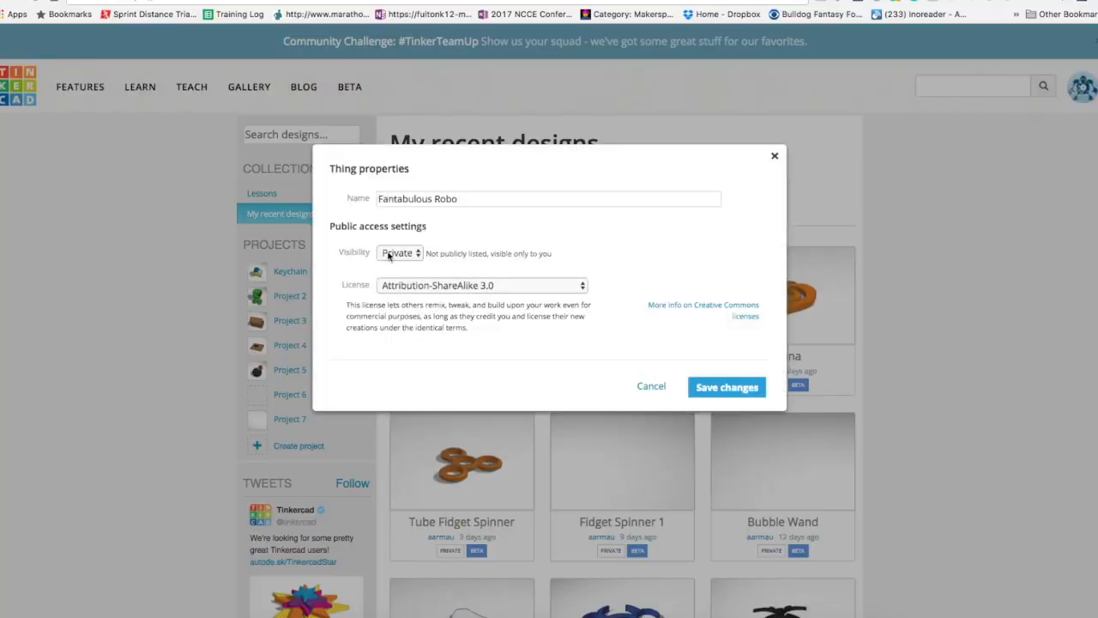
pyautogui.click(399, 253)
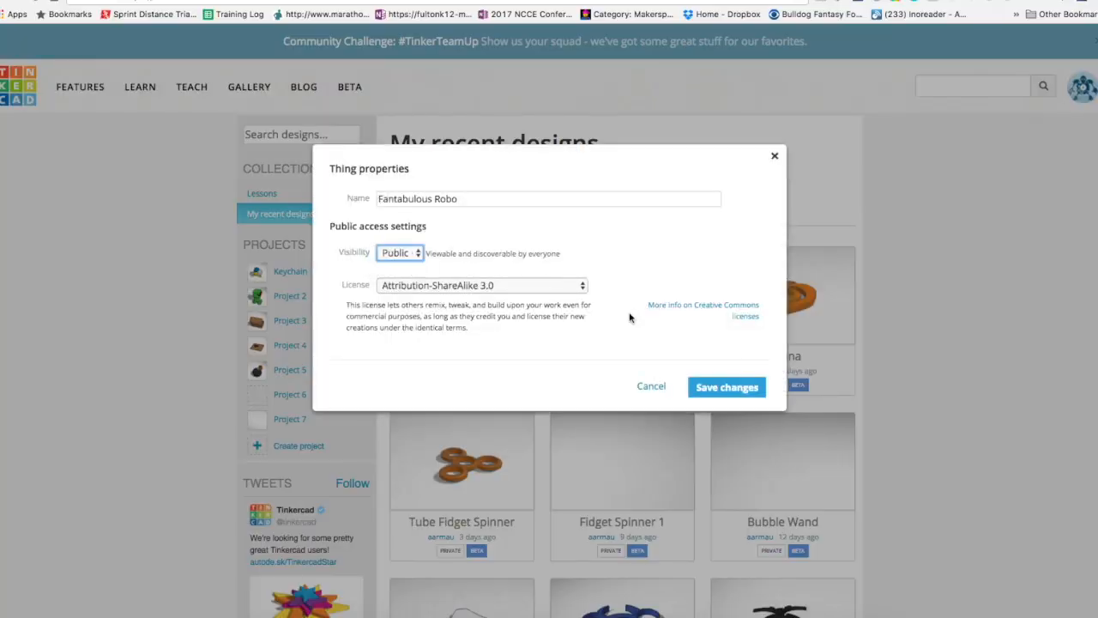
pyautogui.click(726, 387)
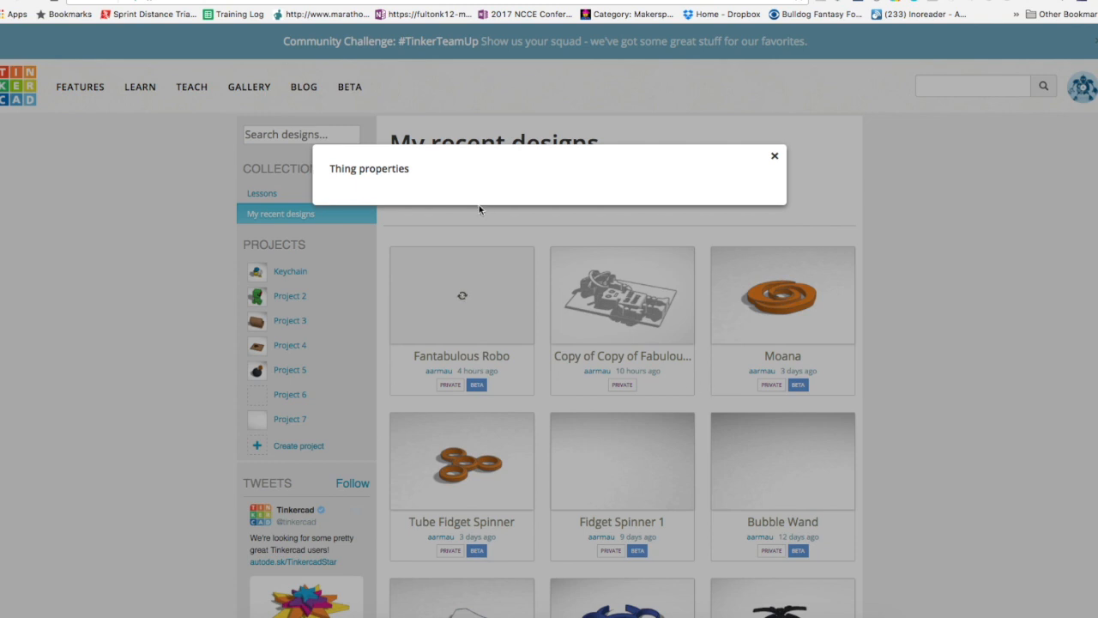
pyautogui.moveTo(492, 326)
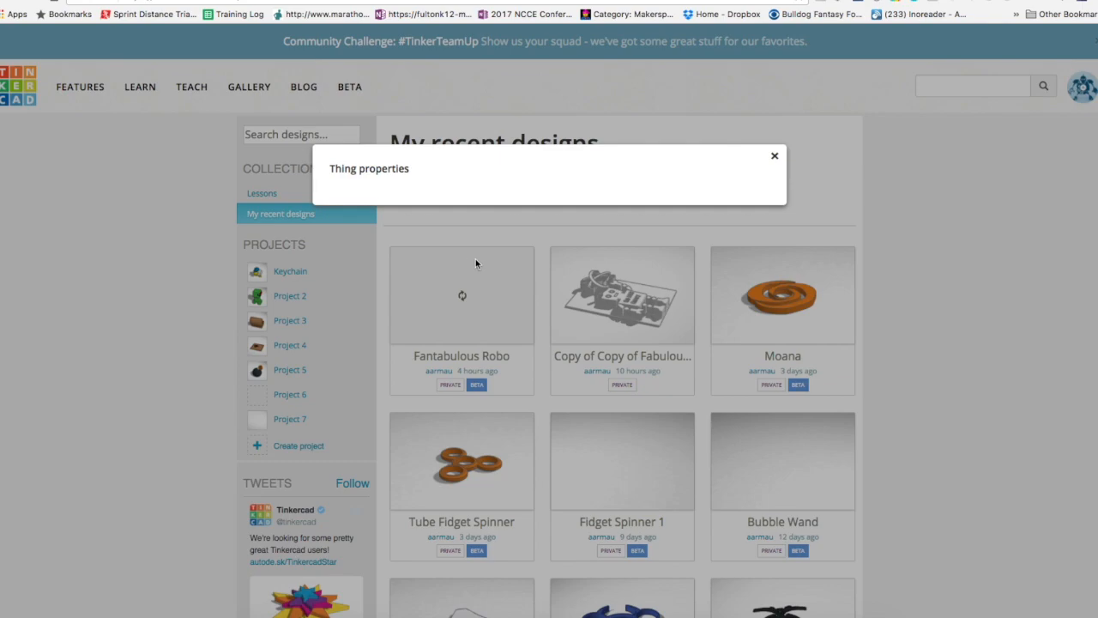
pyautogui.click(774, 155)
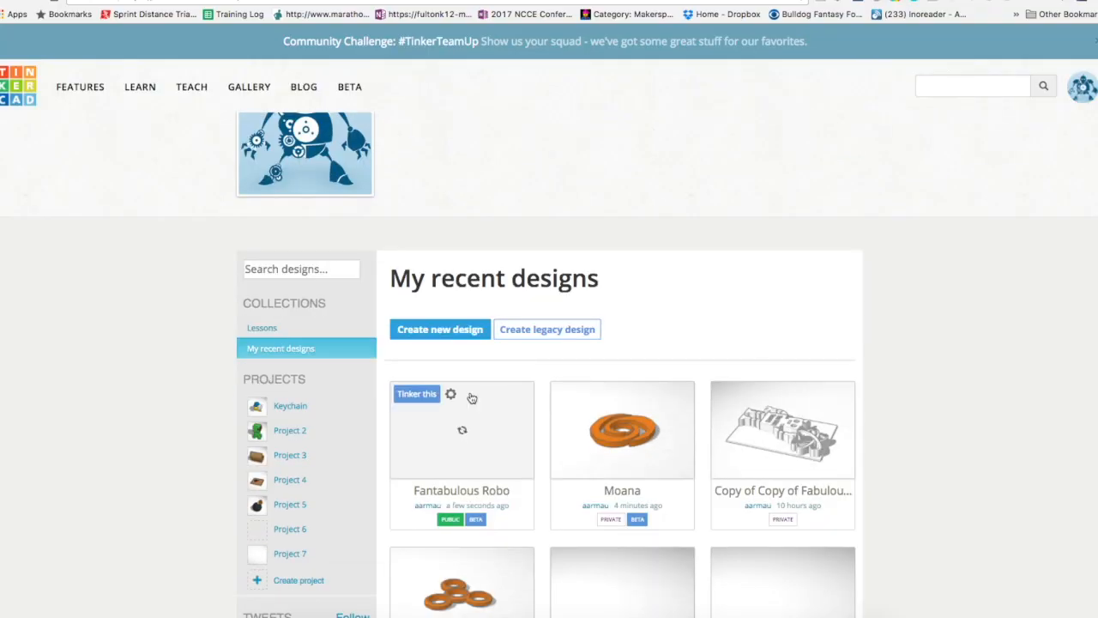
pyautogui.click(462, 430)
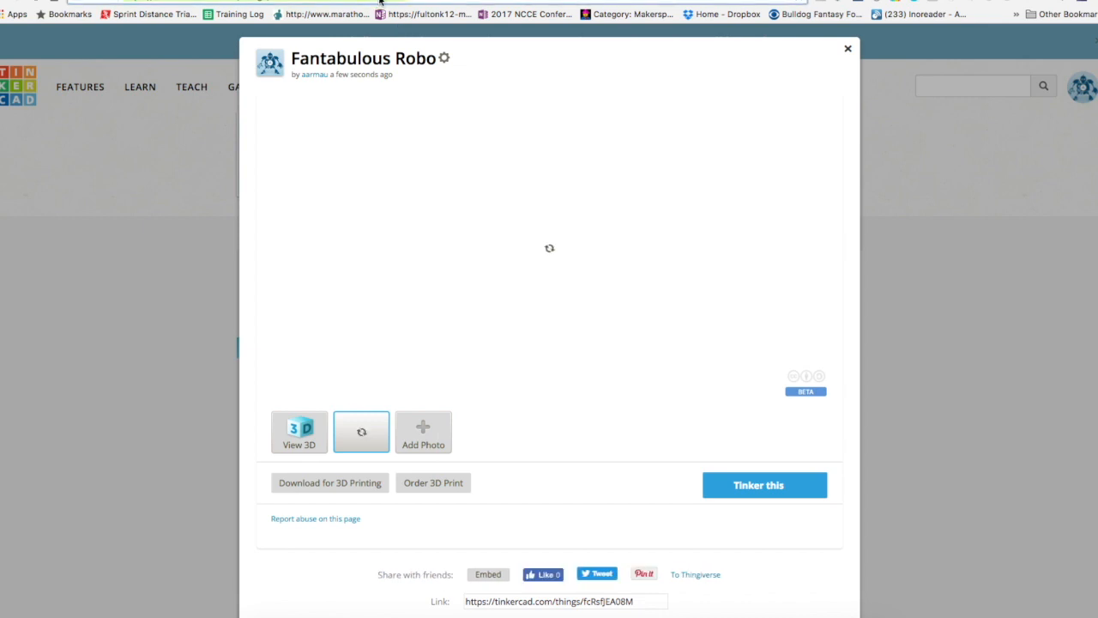
pyautogui.rightClick(382, 4)
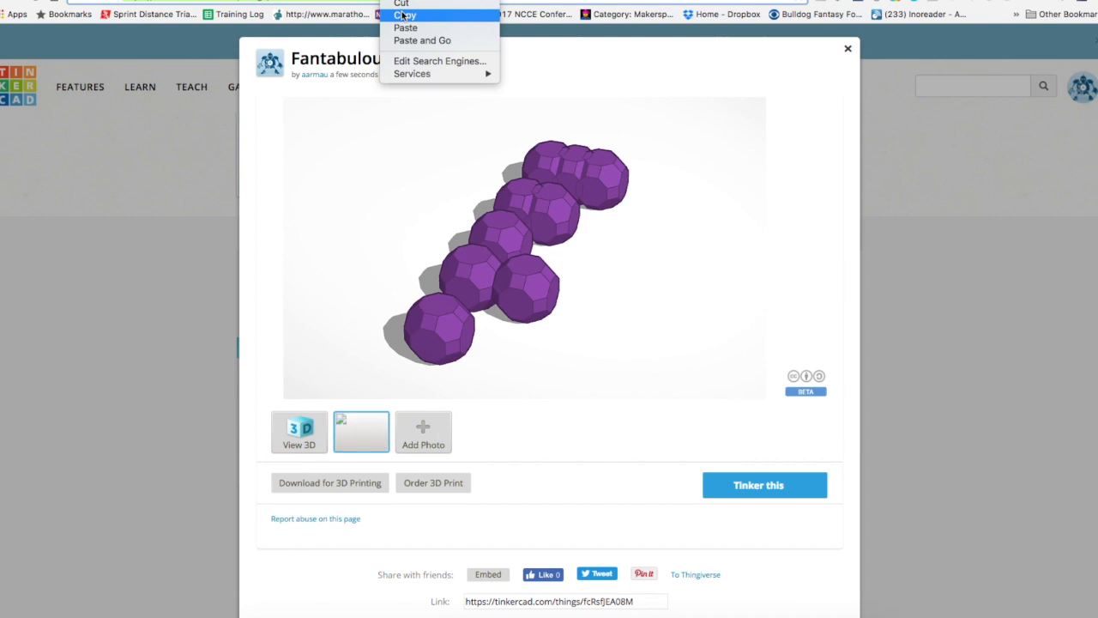
pyautogui.moveTo(850, 50)
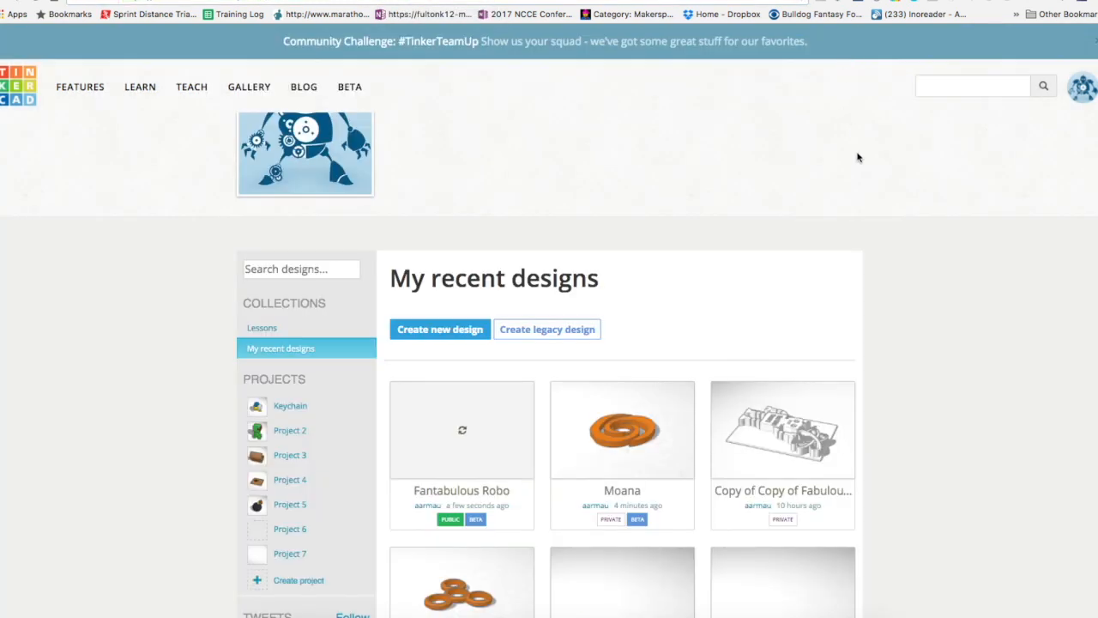
# - Open the Moana design's page and start tinkering with it in the 3D editor
pyautogui.scroll(-3)
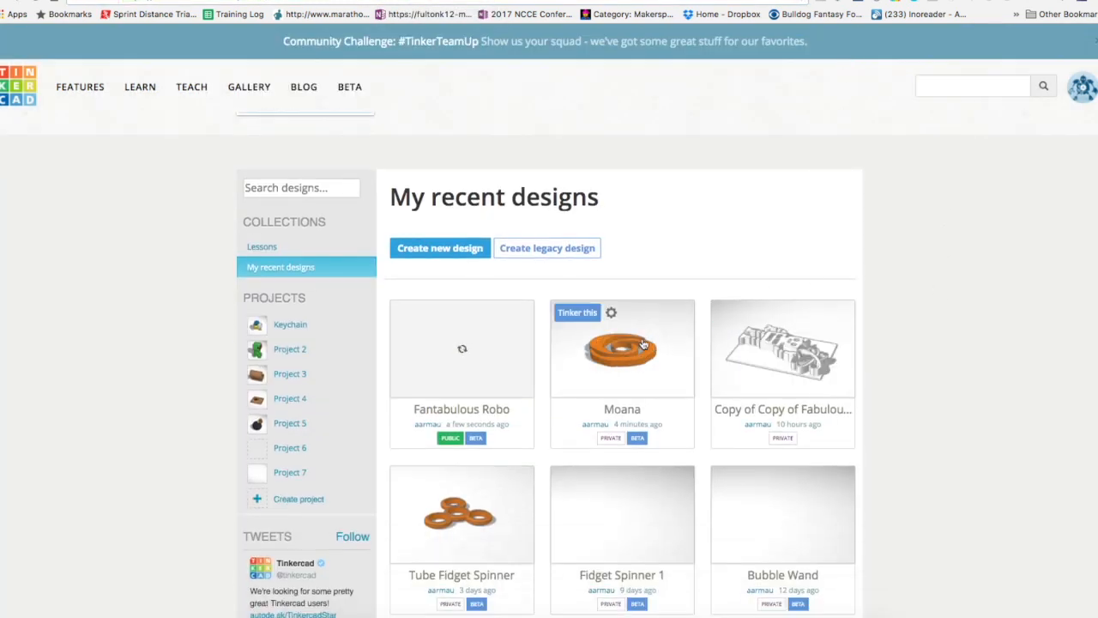
pyautogui.click(622, 347)
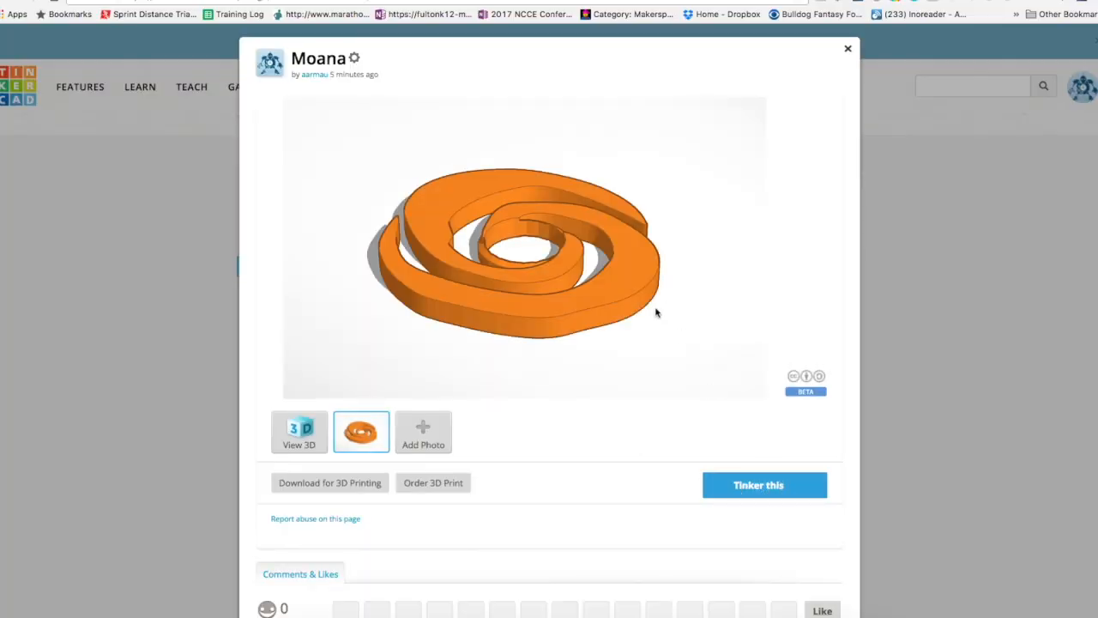
pyautogui.click(758, 484)
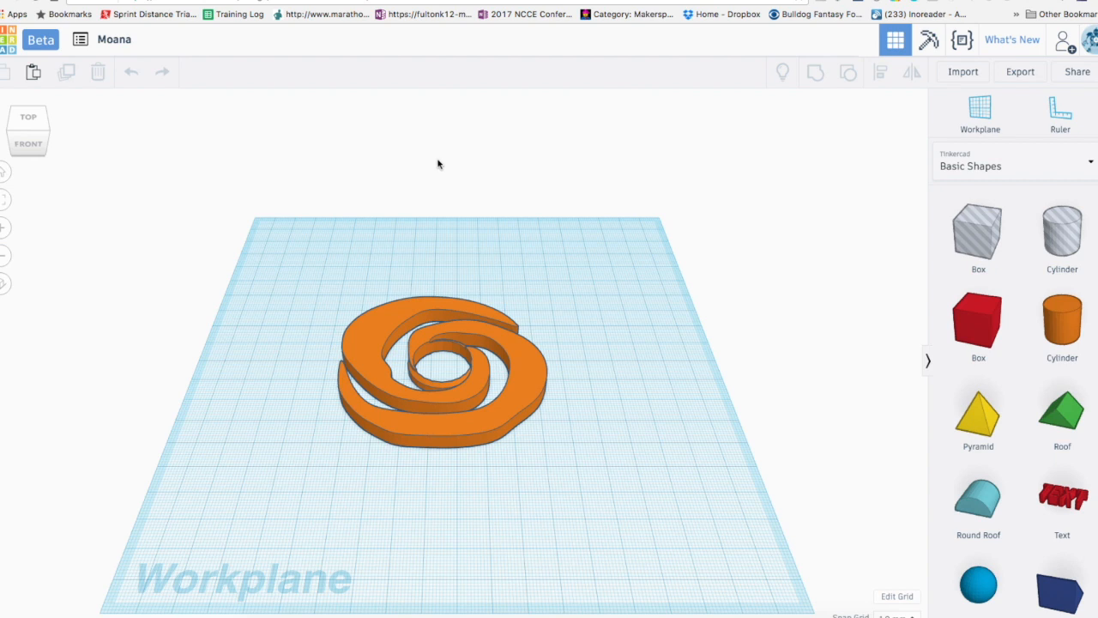
pyautogui.moveTo(1078, 71)
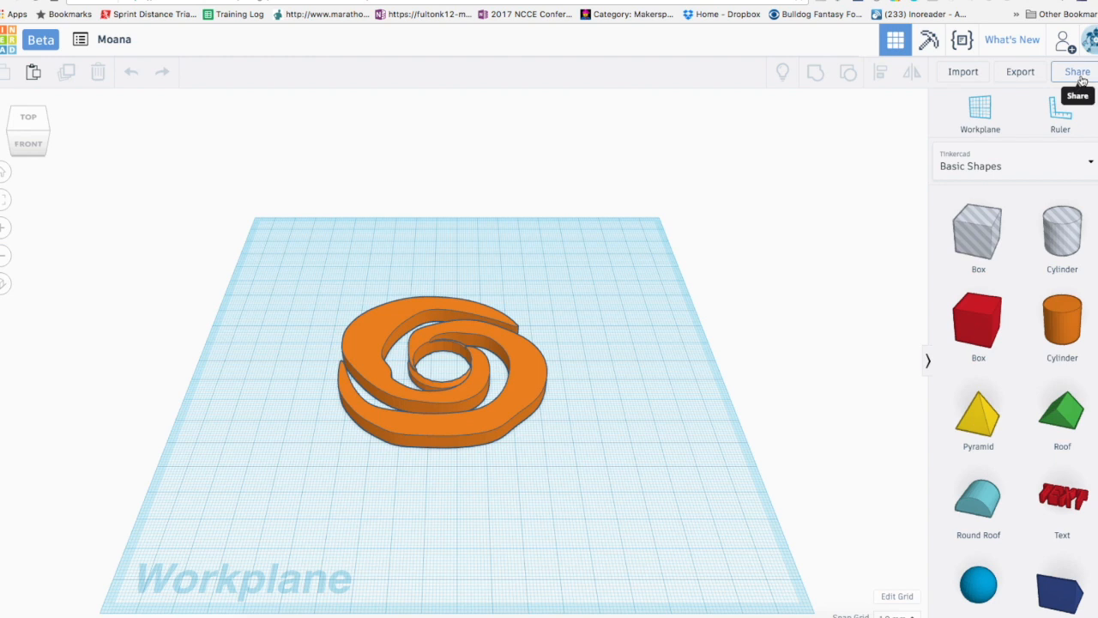
pyautogui.moveTo(1071, 45)
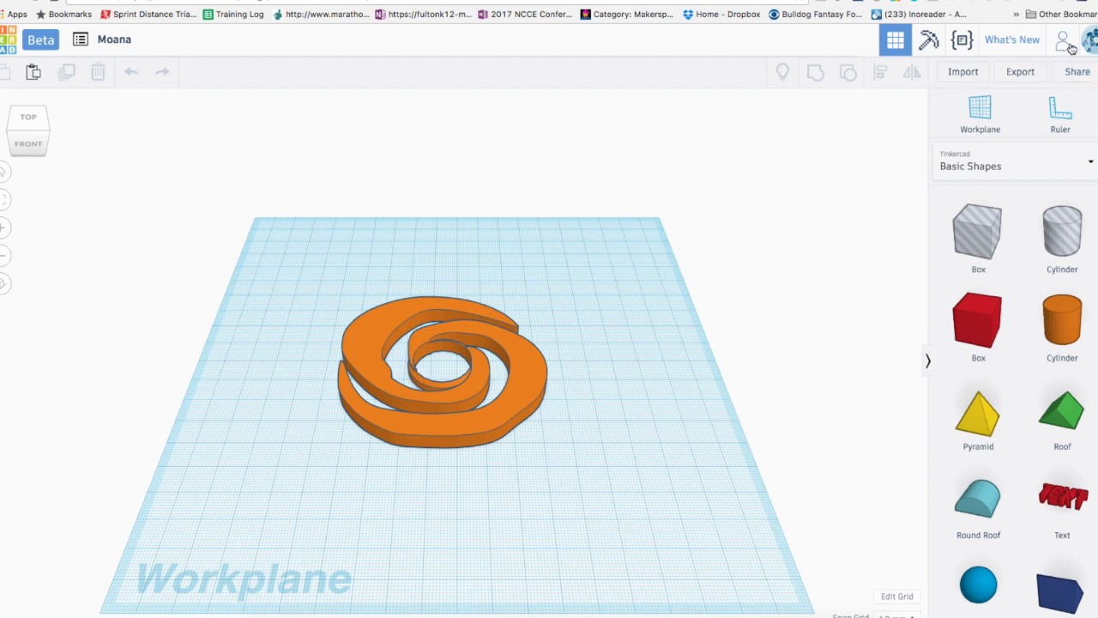
# - Bring up the Moana design's share dialog with snapshot, Thingiverse and invite-link options
pyautogui.click(1077, 72)
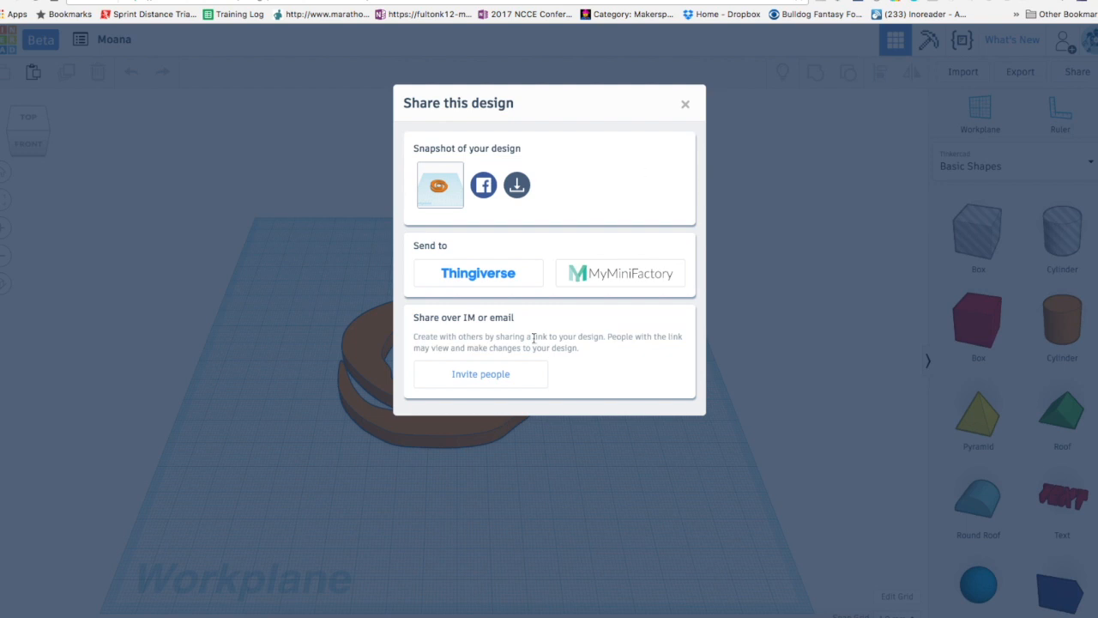
# - Generate and copy a new Moana collaboration invite link, then close the Collaborate dialog
pyautogui.click(480, 373)
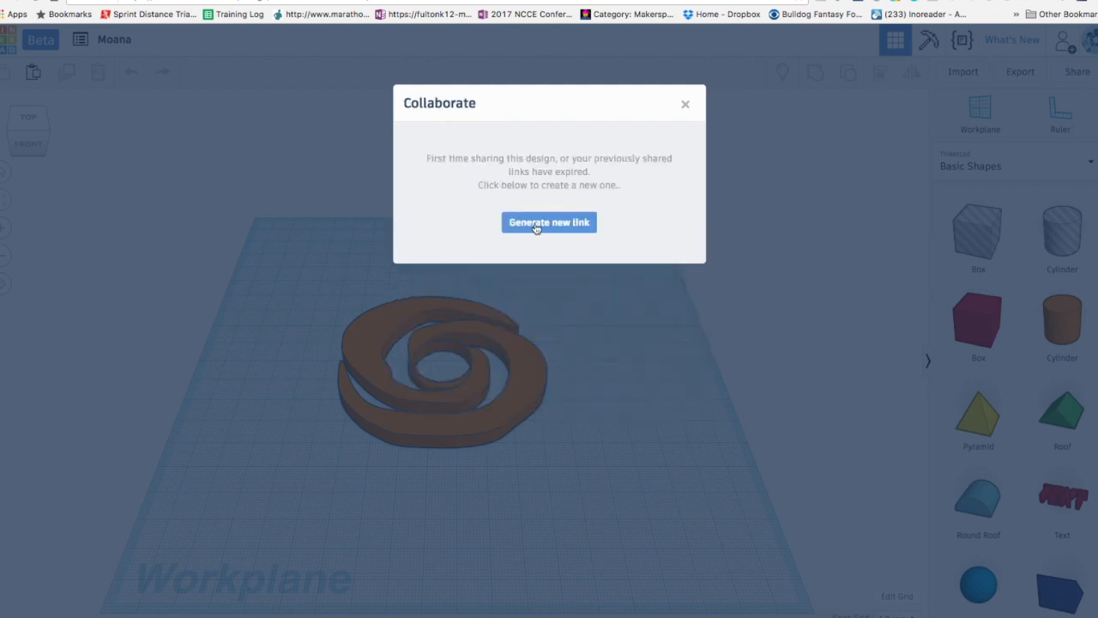
pyautogui.click(549, 222)
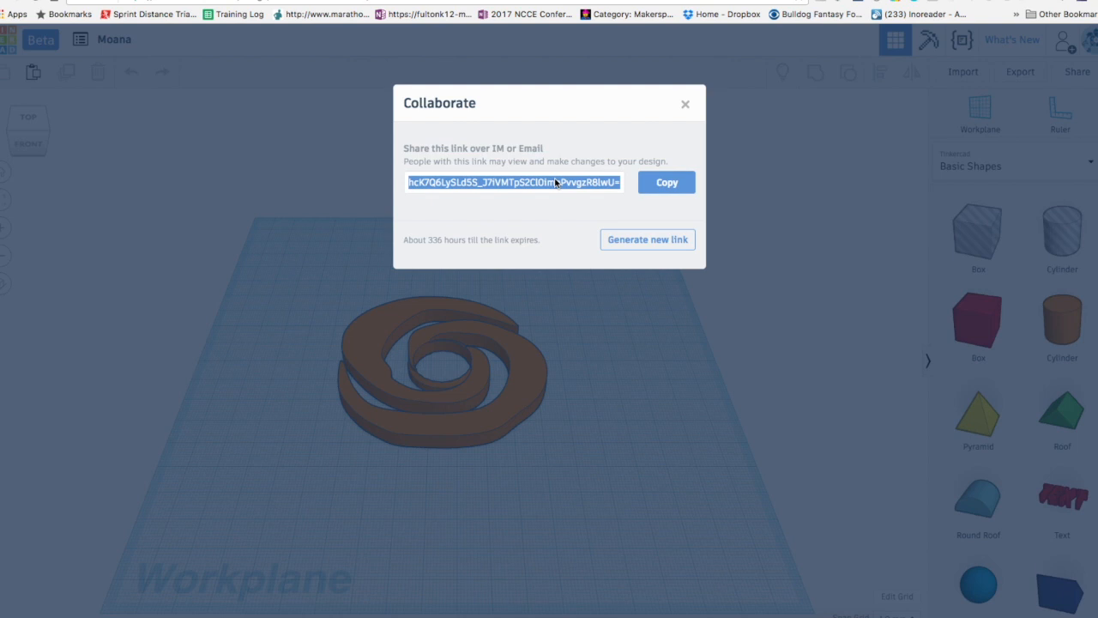
pyautogui.click(666, 182)
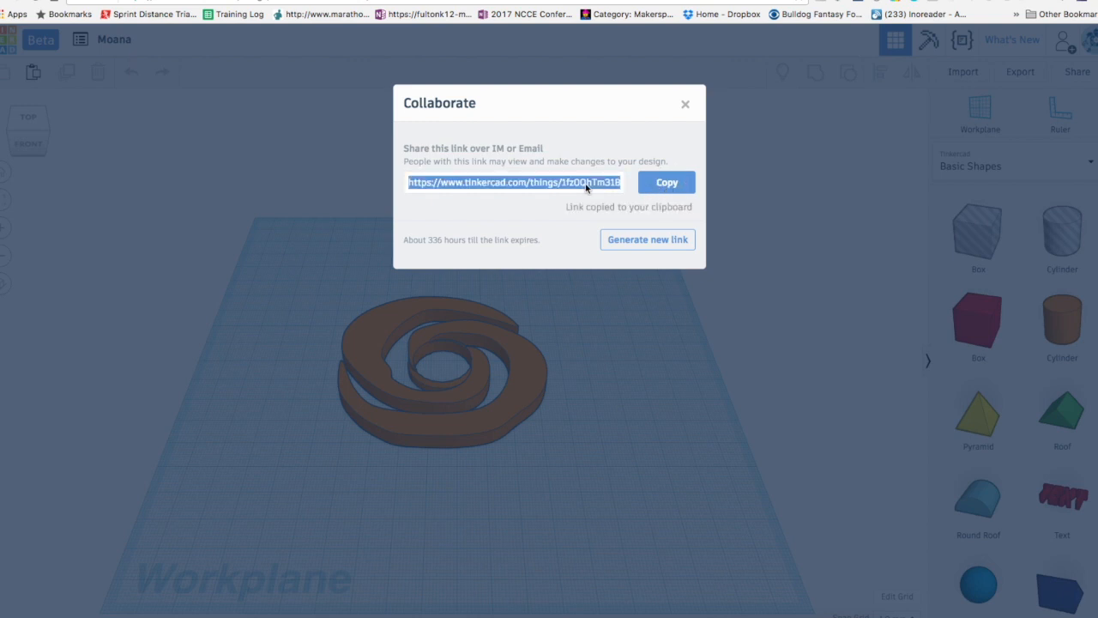
pyautogui.click(685, 103)
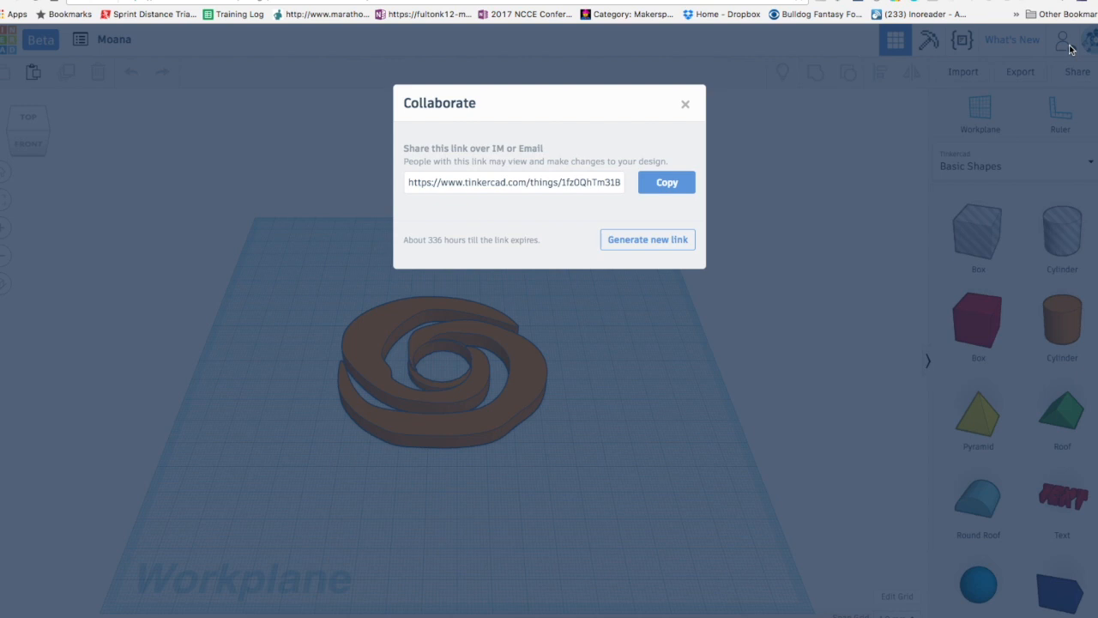
pyautogui.moveTo(460, 157)
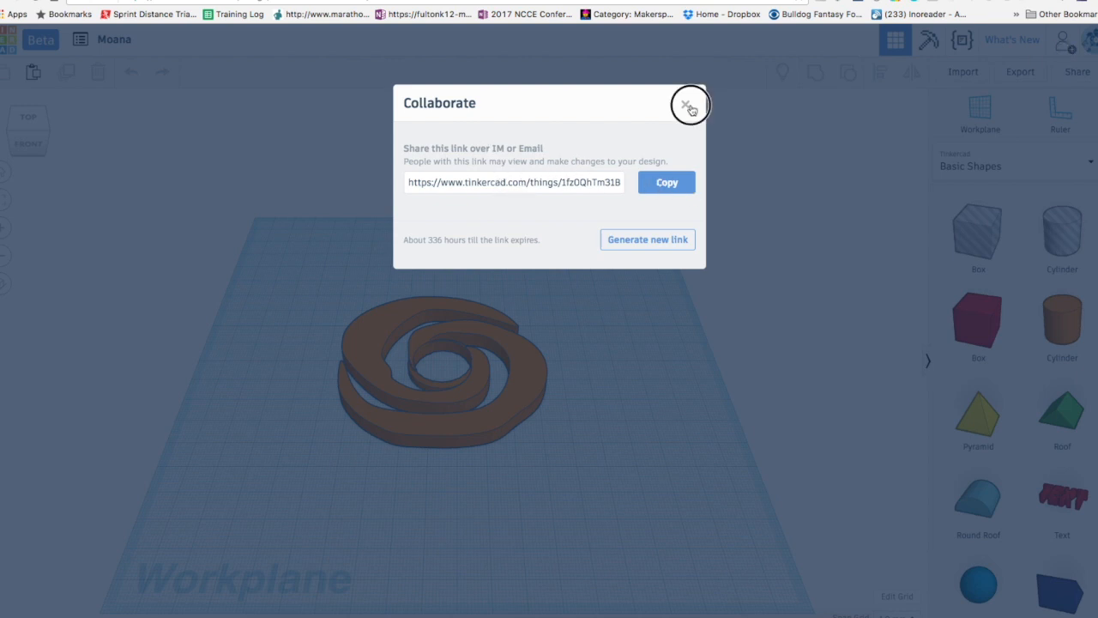
pyautogui.click(690, 104)
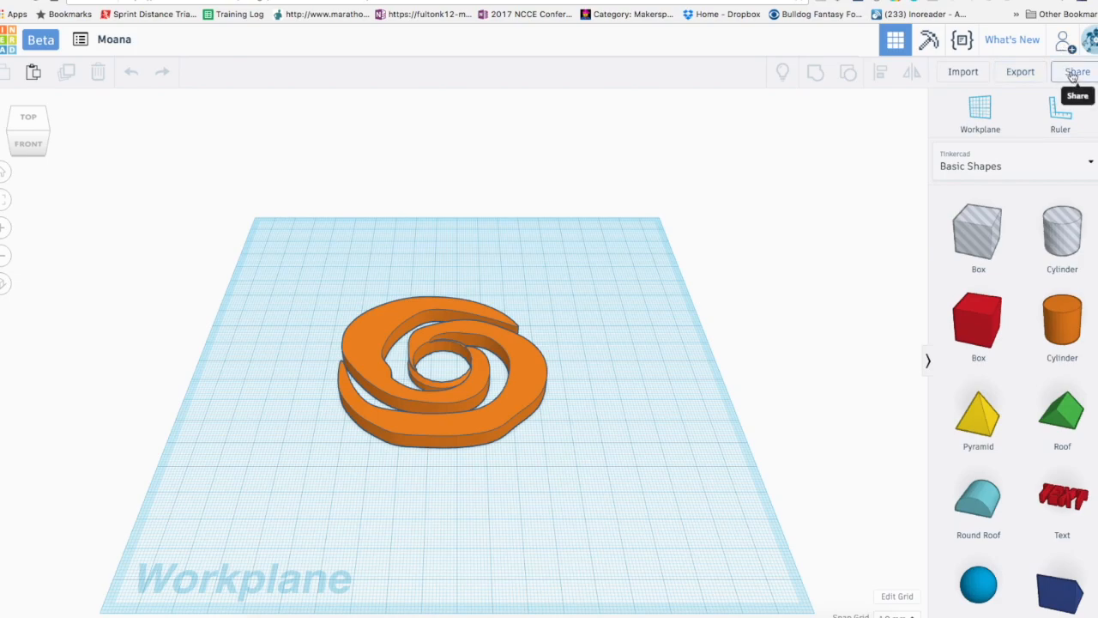
pyautogui.click(1076, 71)
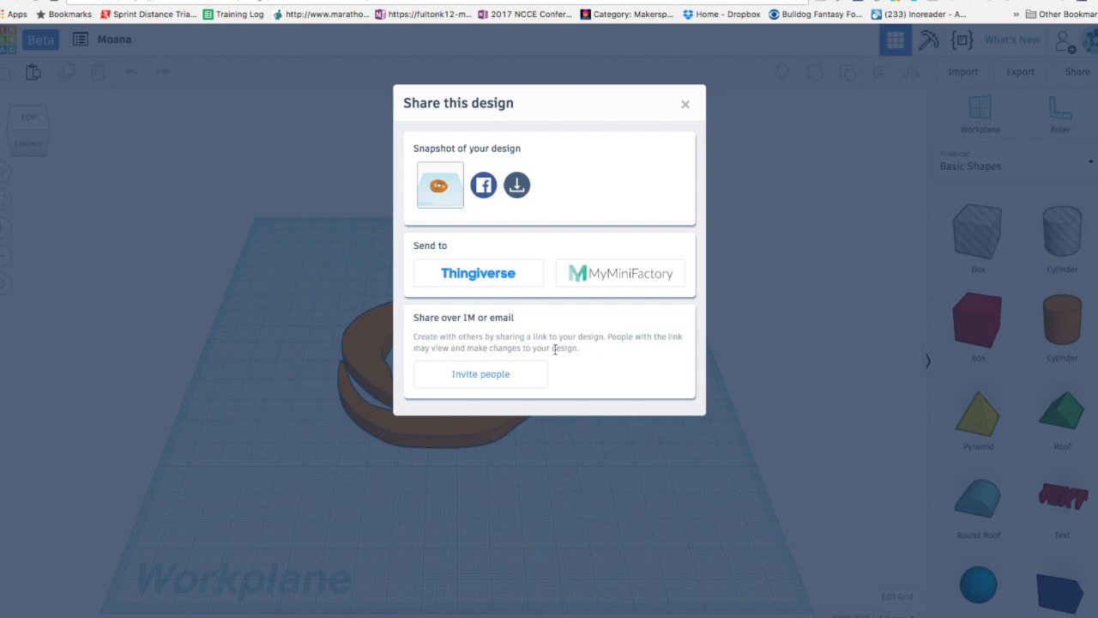
pyautogui.moveTo(689, 191)
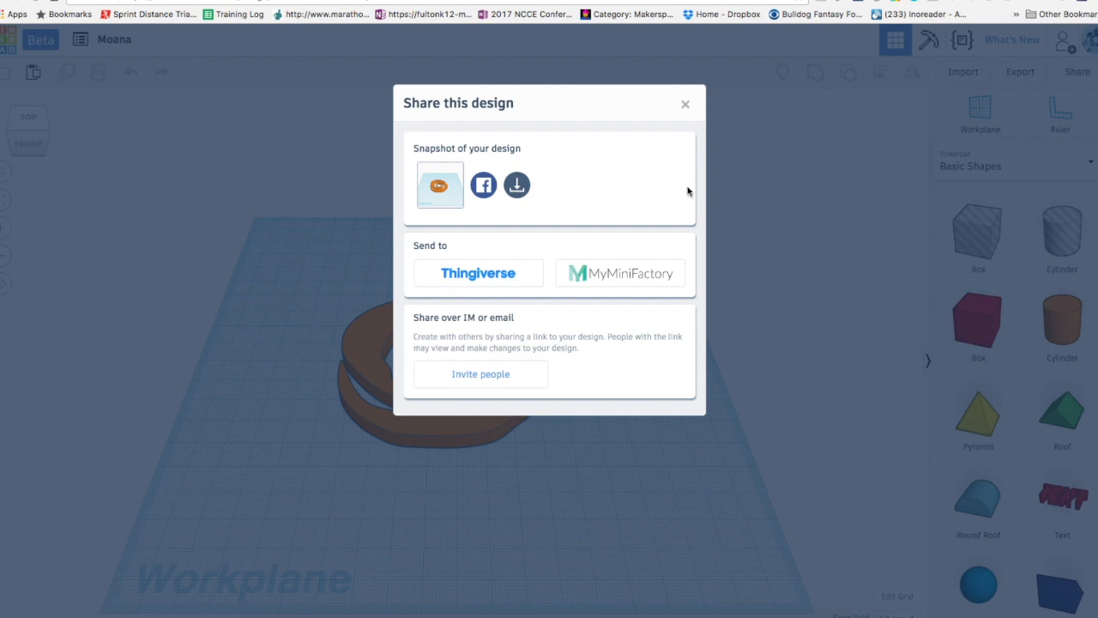
pyautogui.click(685, 104)
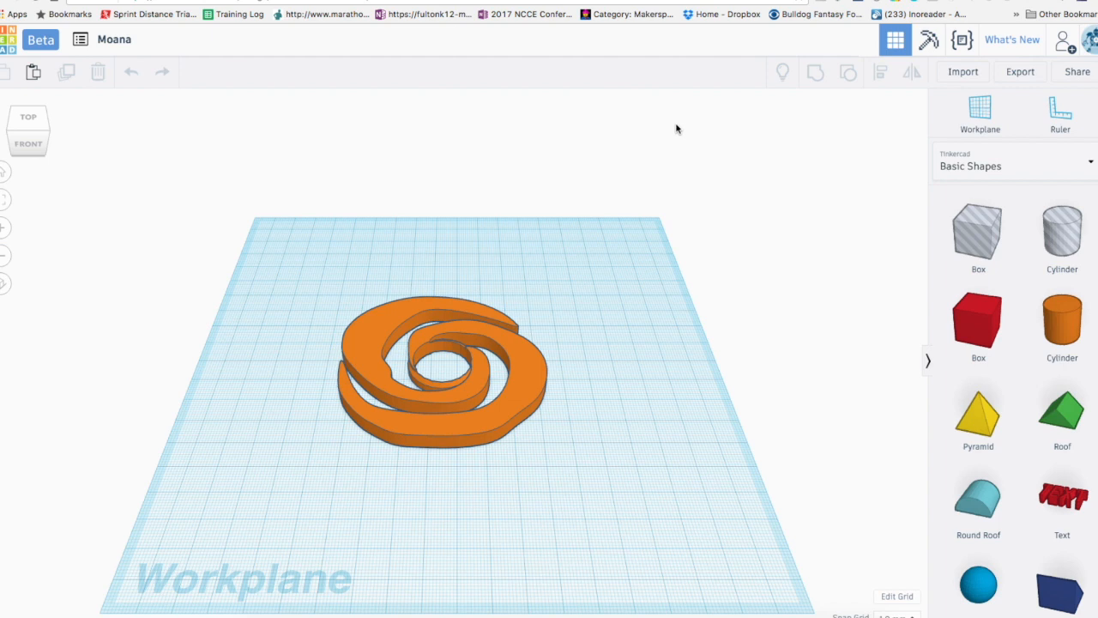
pyautogui.moveTo(1085, 54)
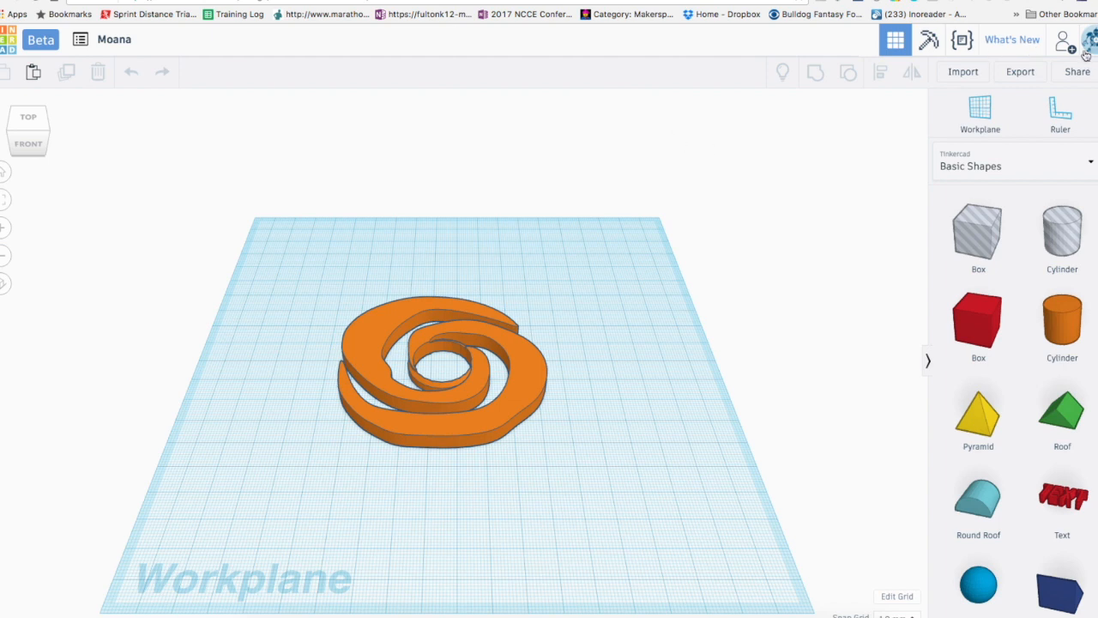
pyautogui.moveTo(1074, 71)
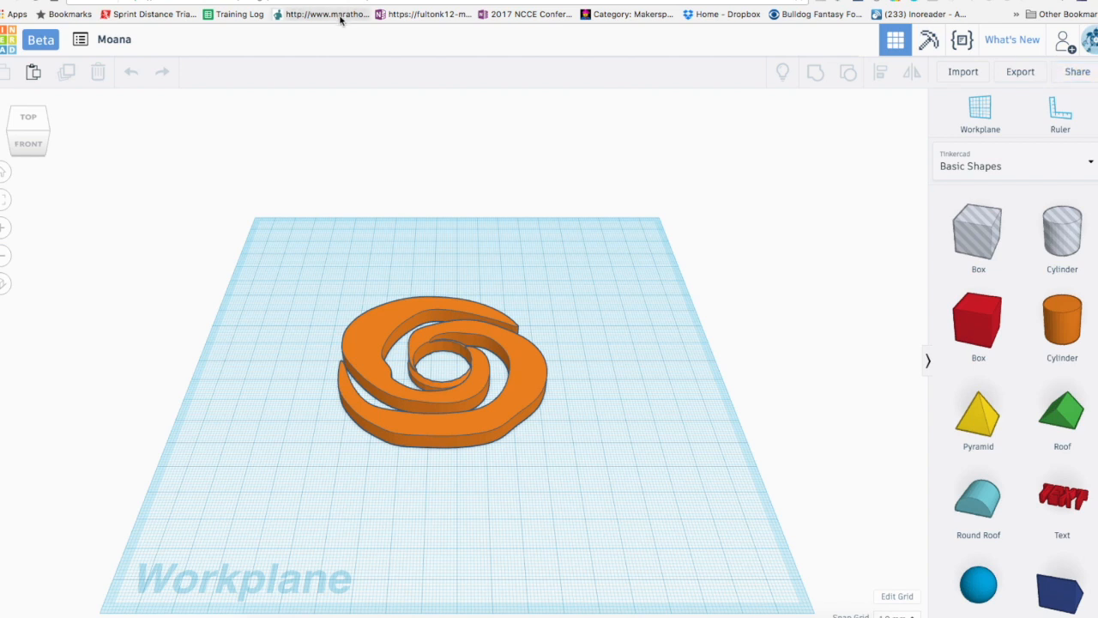
pyautogui.moveTo(295, 69)
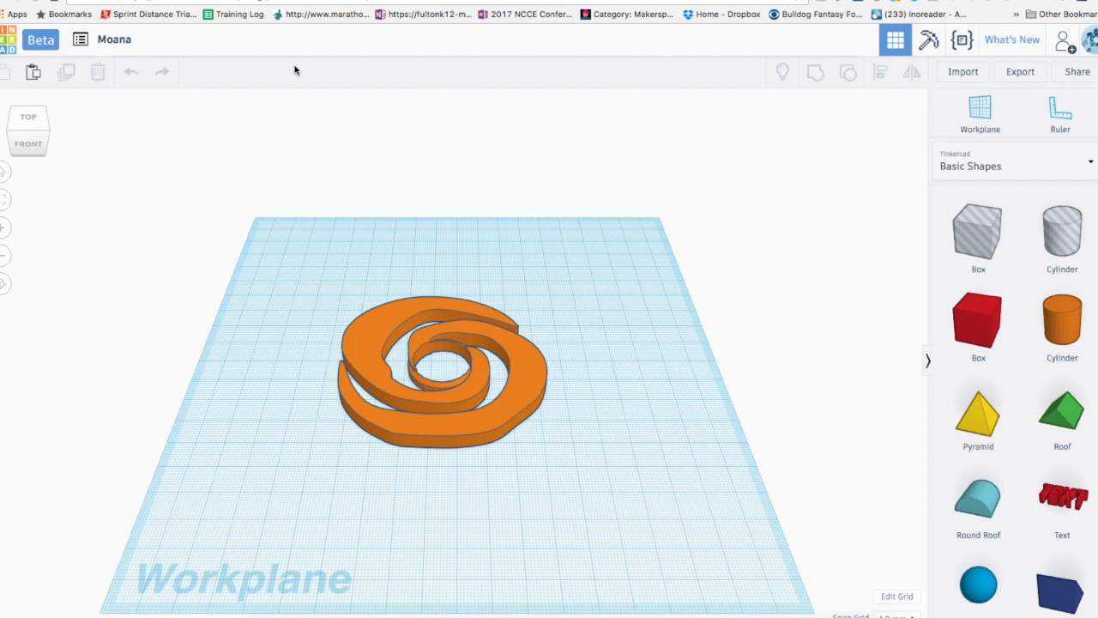
pyautogui.moveTo(294, 100)
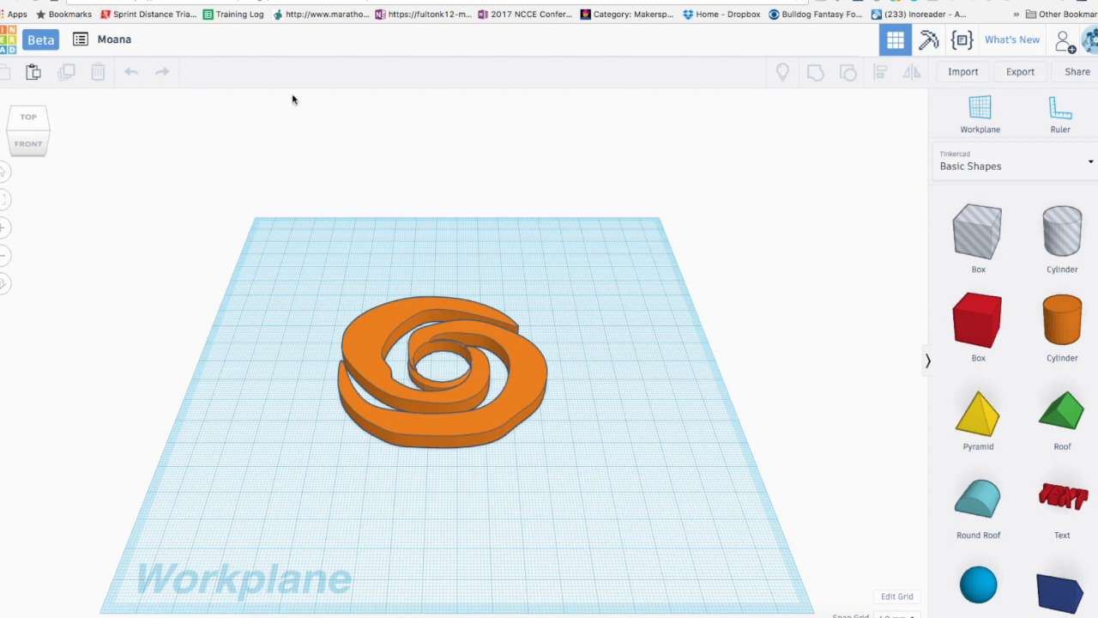